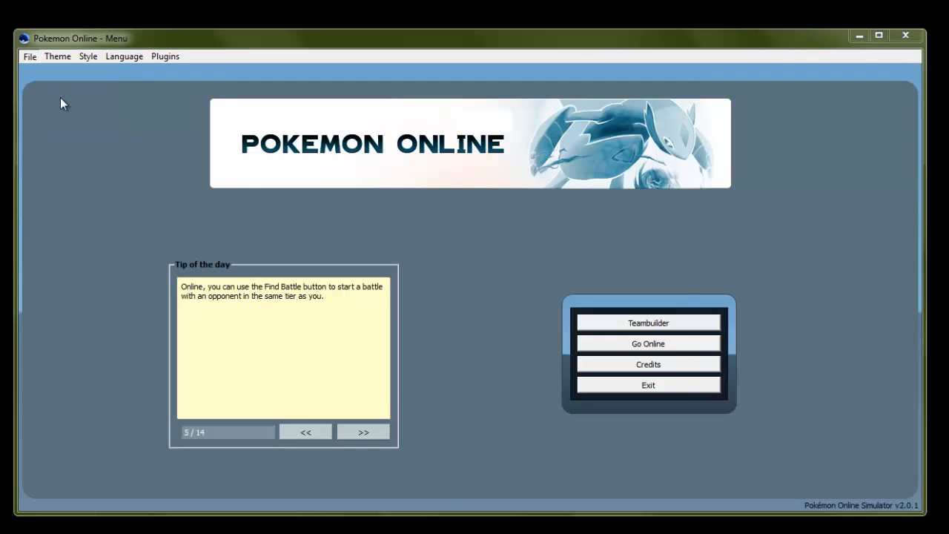
Step: Choose the first Ubers .poreplay file in the 27 May 2013 folder via File > Replay a battle
left_click(30, 57)
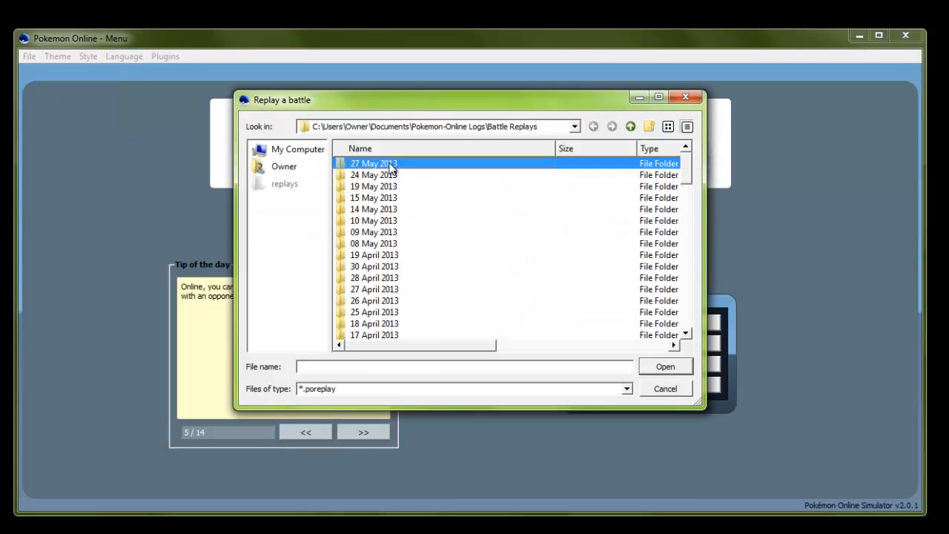
double_click(374, 163)
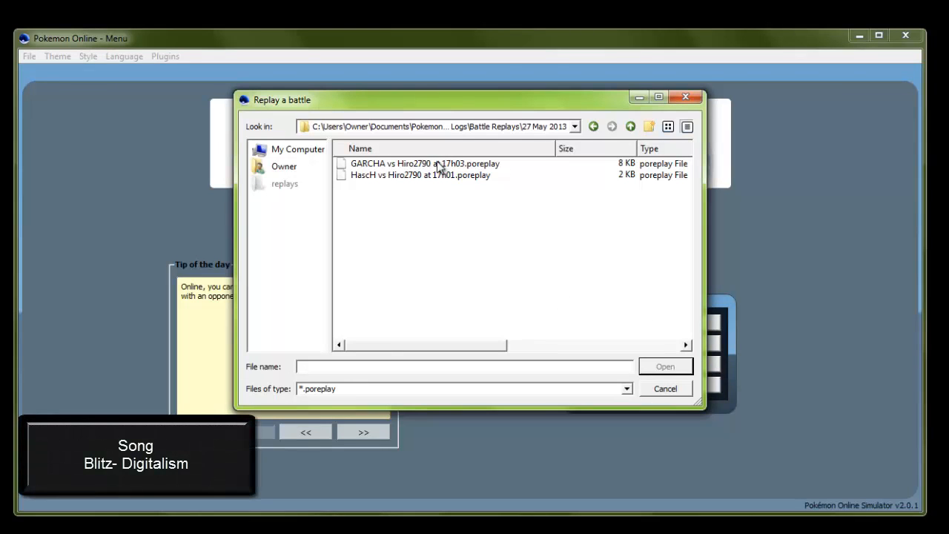
left_click(424, 164)
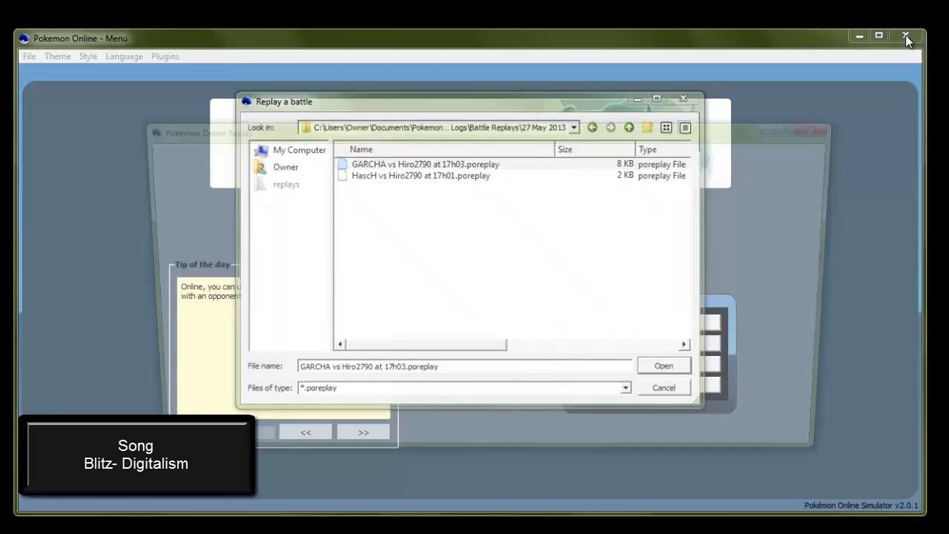
Step: Load the replay so the battle field with Ho-Oh and both Ubers rosters appear
left_click(663, 365)
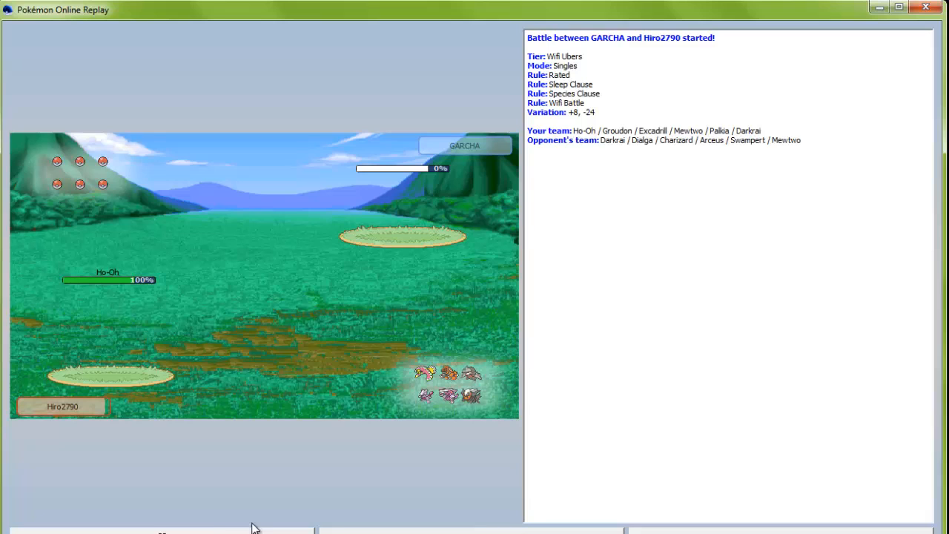
mouse_move(160, 532)
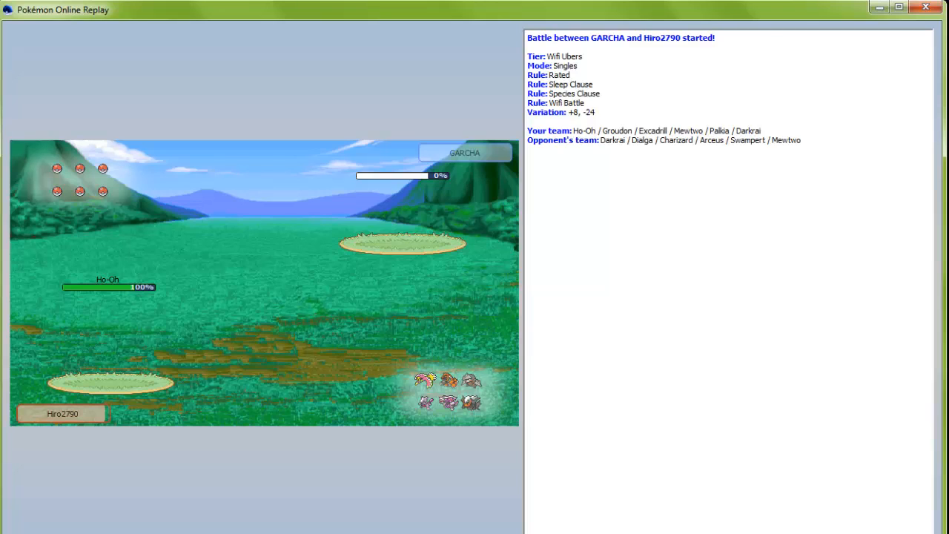
mouse_move(581, 141)
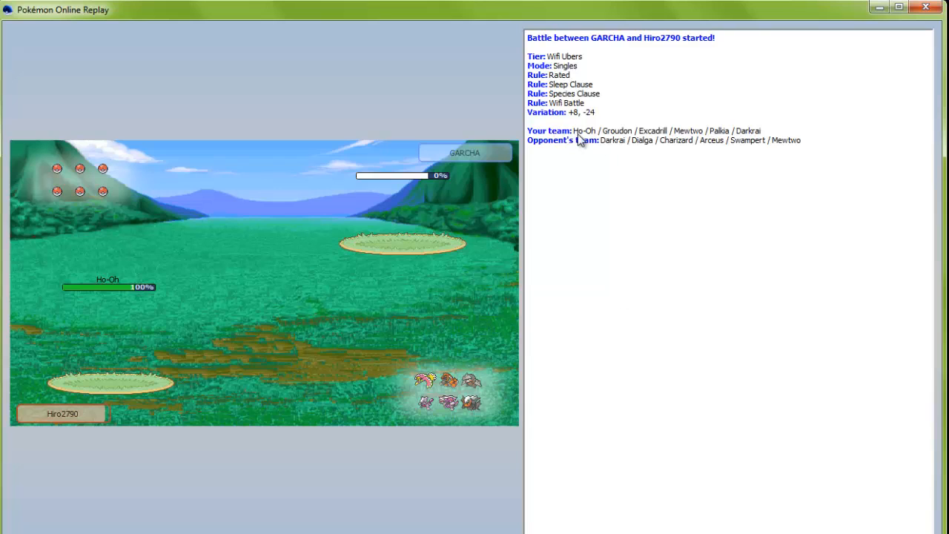
mouse_move(681, 136)
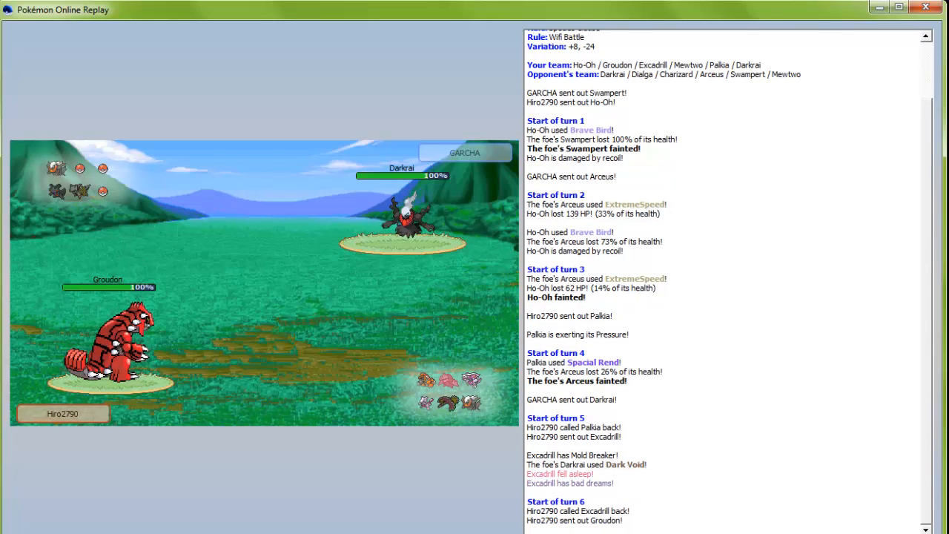
Step: Scroll the battle log down to the Start of turn 6 entry as the replay plays
scroll("down", 3)
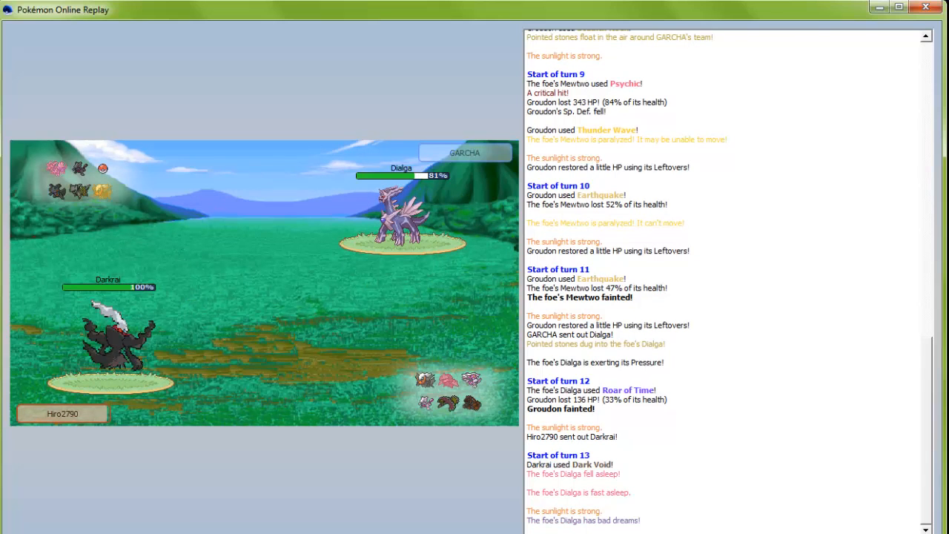
Step: Scroll the battle log down to the Start of turn 14 entry with Darkrai facing sleeping Dialga
scroll("down", 3)
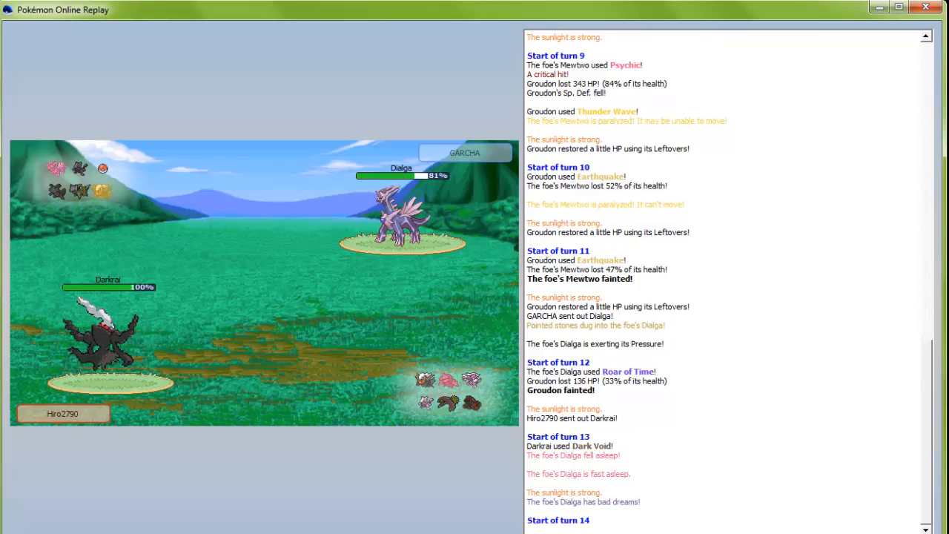